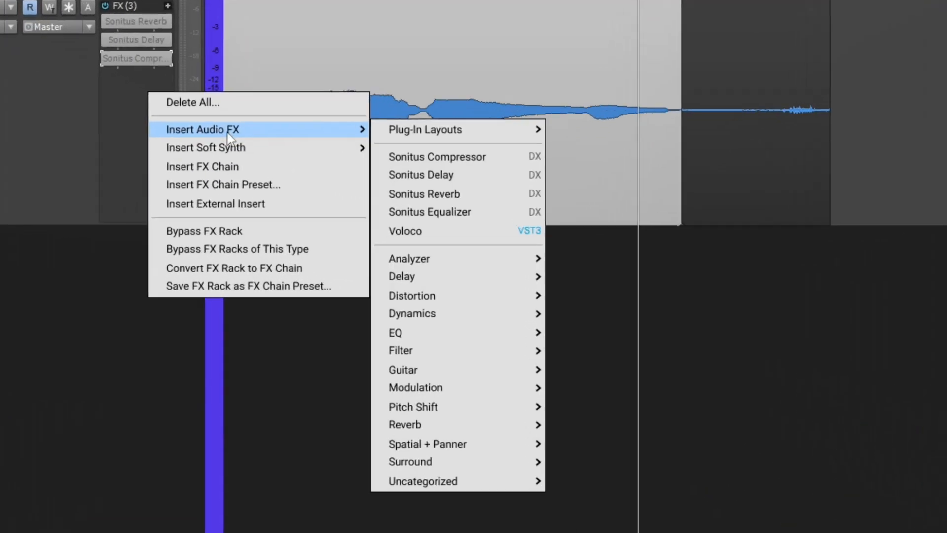
- Insert the Sonitus Equalizer on Track 1's FX rack and bring up its Presets menu
click(429, 211)
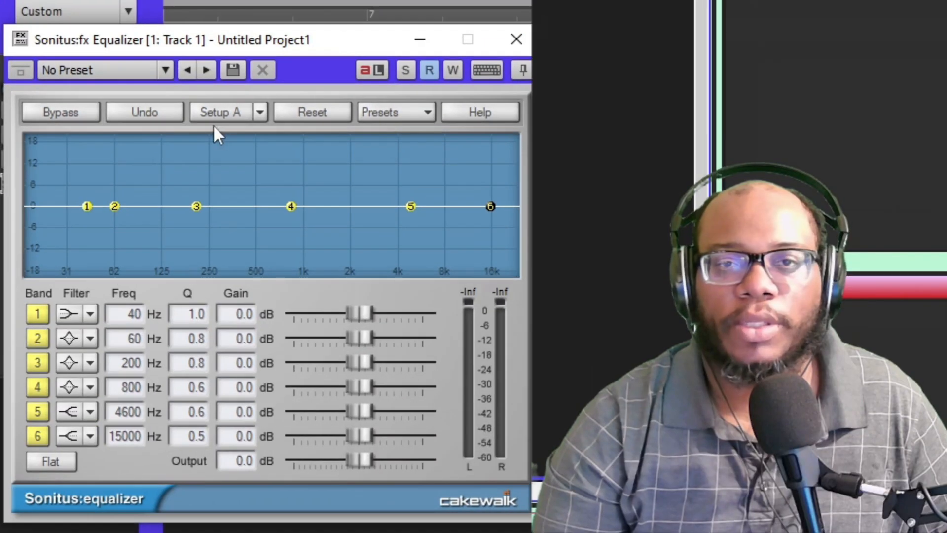
mouse_move(416, 117)
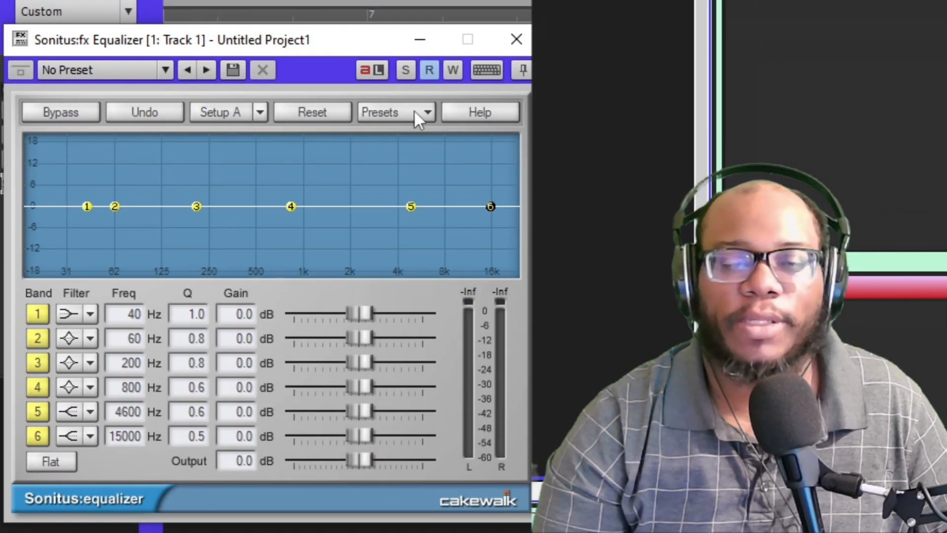
mouse_move(235, 122)
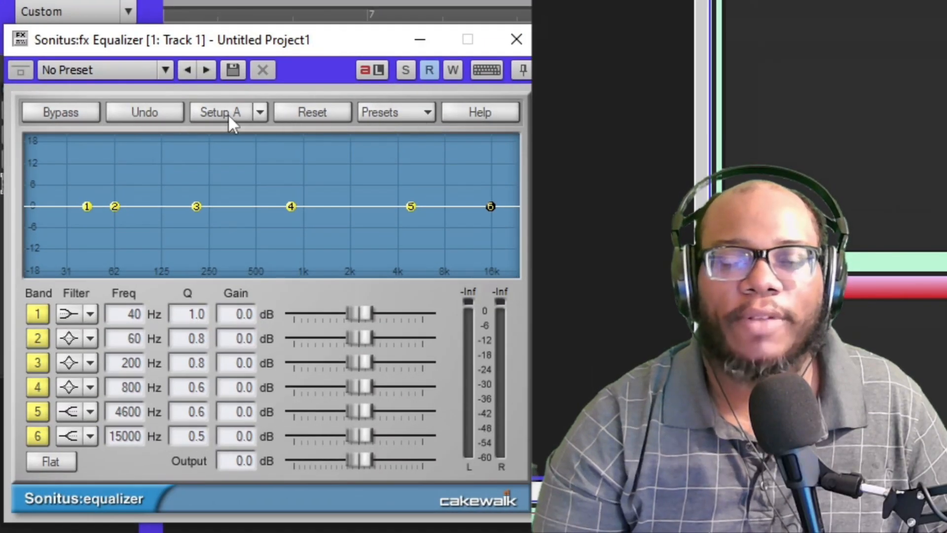
click(220, 112)
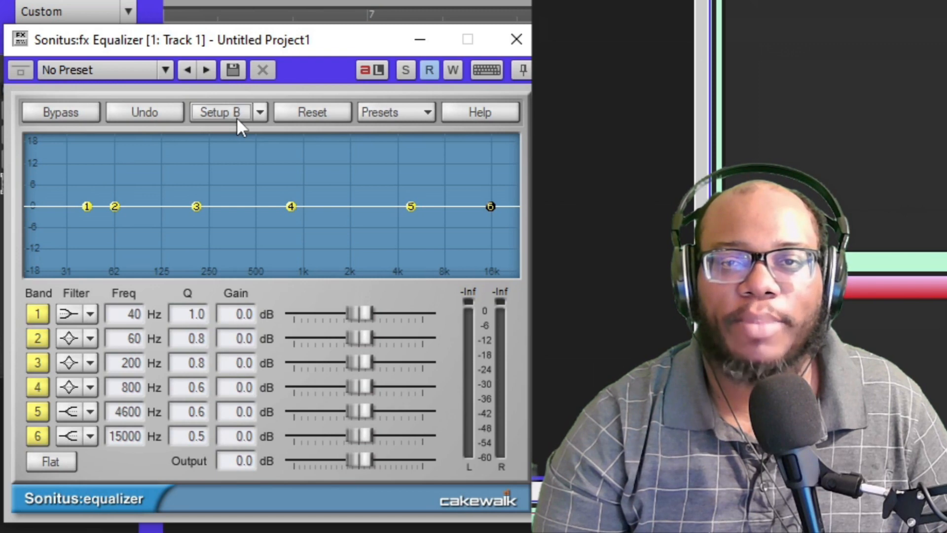
click(394, 111)
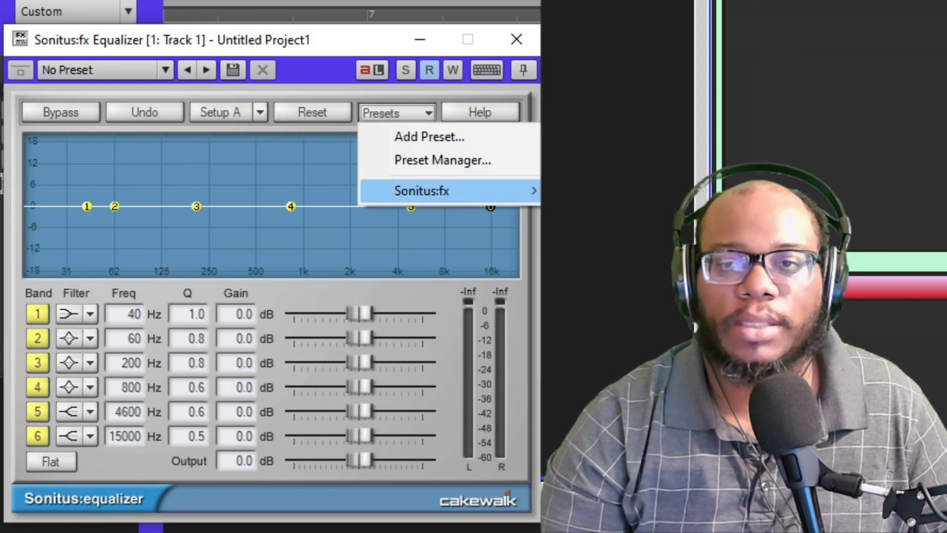
- Load the Sonitus:fx factory band-pass preset (300 Hz to 4300 Hz) under Setup A
click(421, 191)
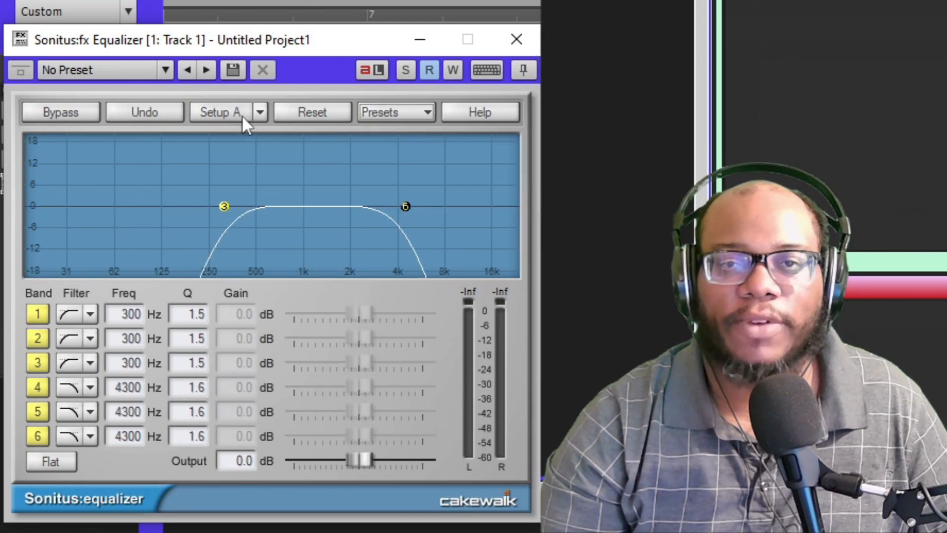
click(259, 111)
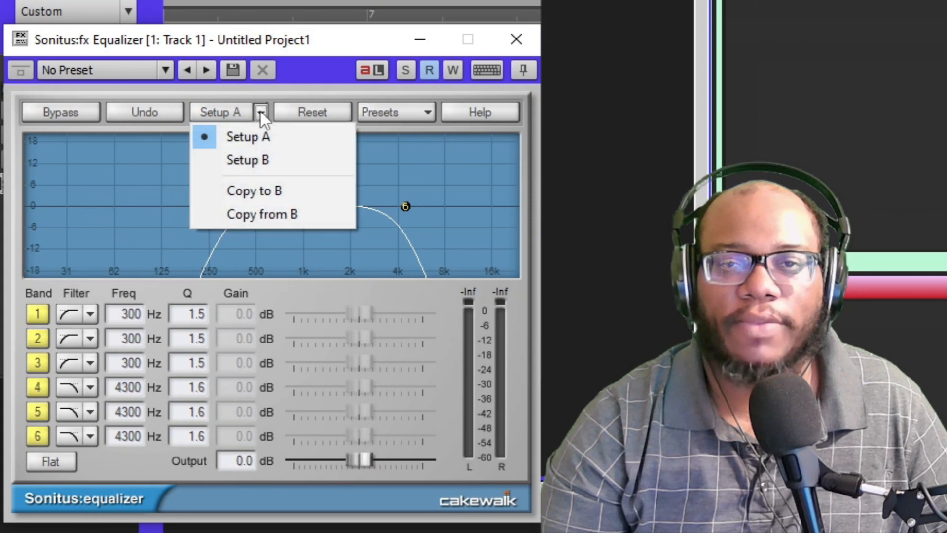
mouse_move(260, 137)
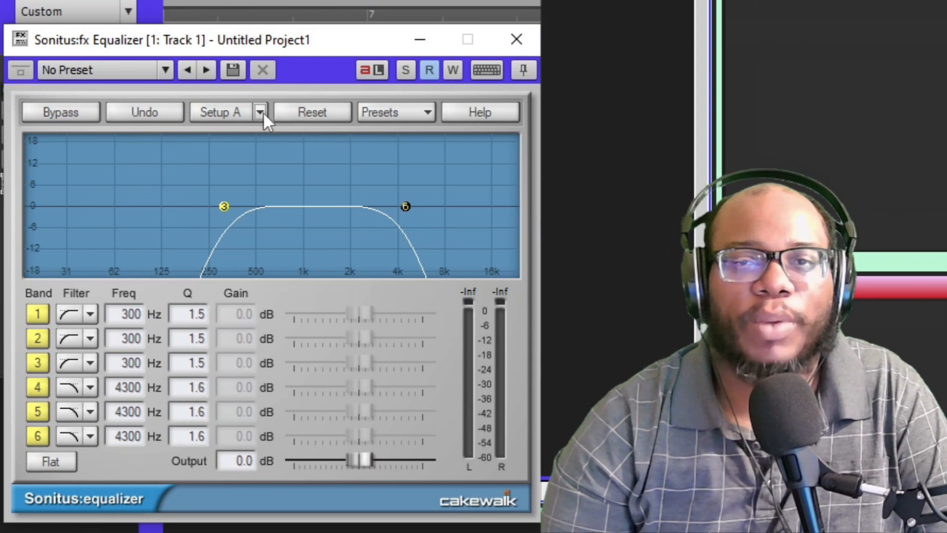
click(261, 112)
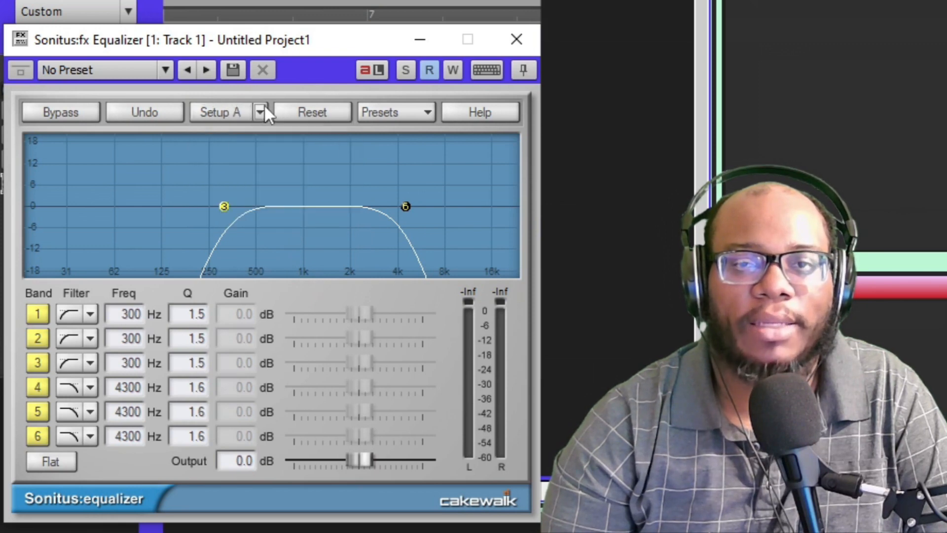
- Reshape the low end by dragging nodes: band 1 at 145 Hz, band 2 a +11.7 dB peak at 18 Hz
drag(224, 207, 99, 185)
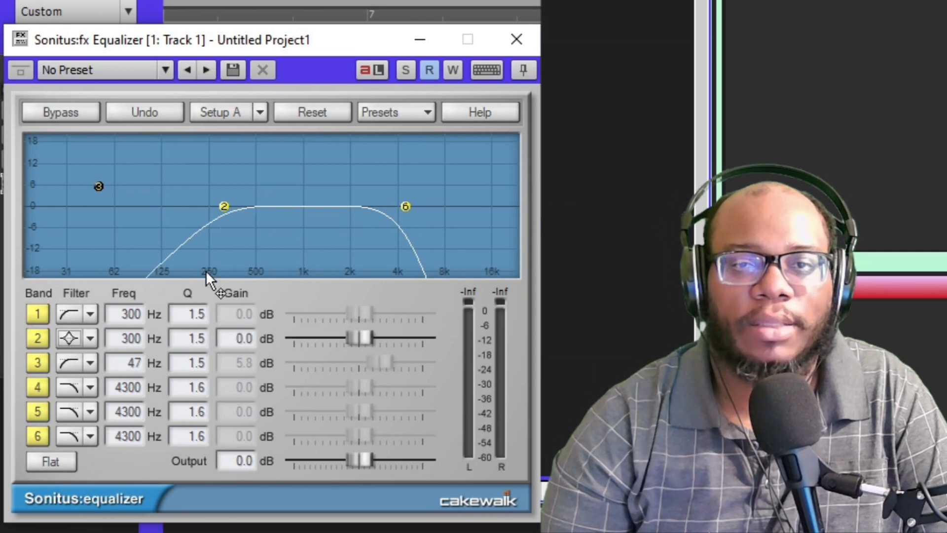
drag(223, 206, 33, 205)
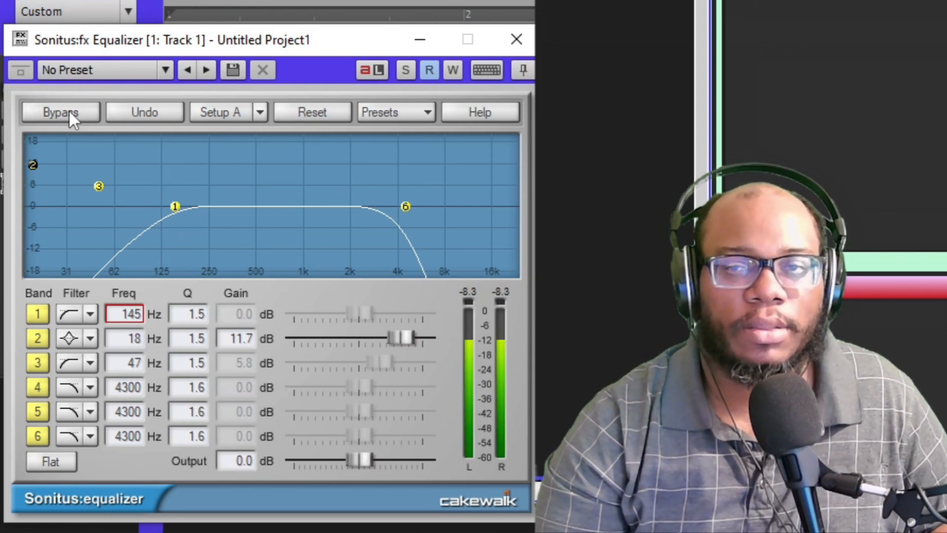
mouse_move(68, 97)
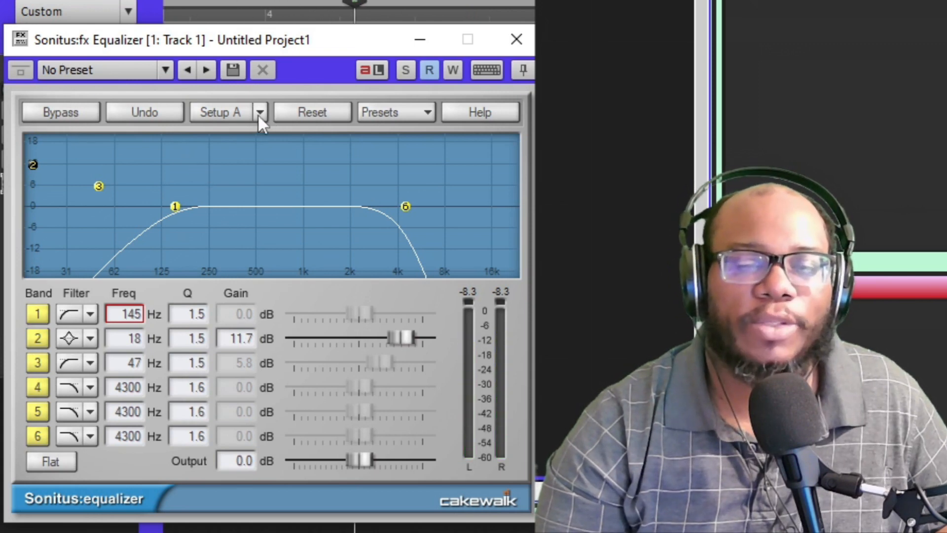
- Toggle the equalizer to Setup B, which keeps the 300–4300 Hz band-pass for comparison
click(260, 112)
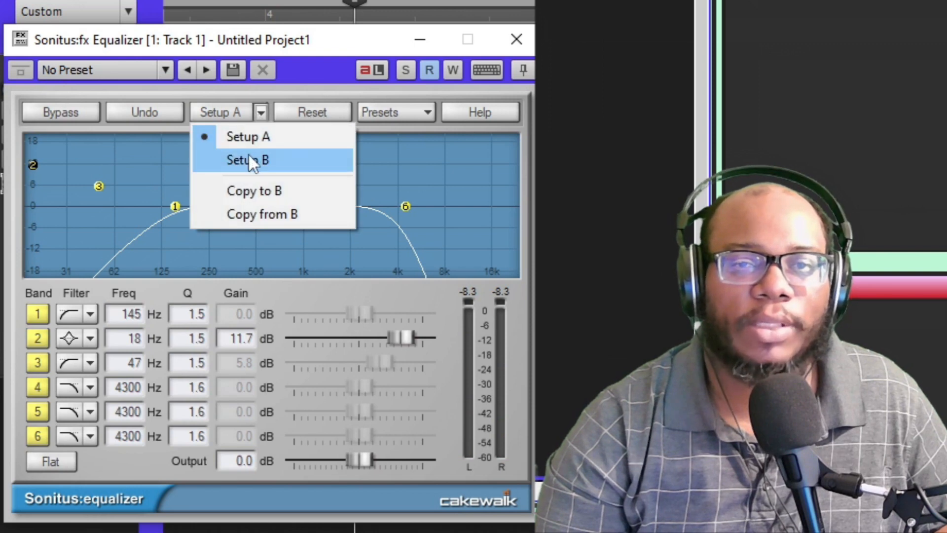
click(248, 160)
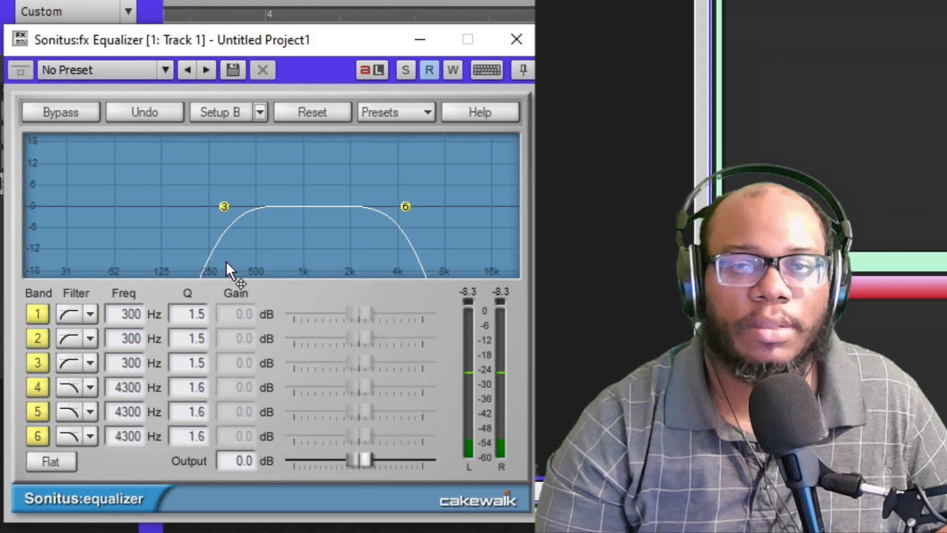
click(261, 111)
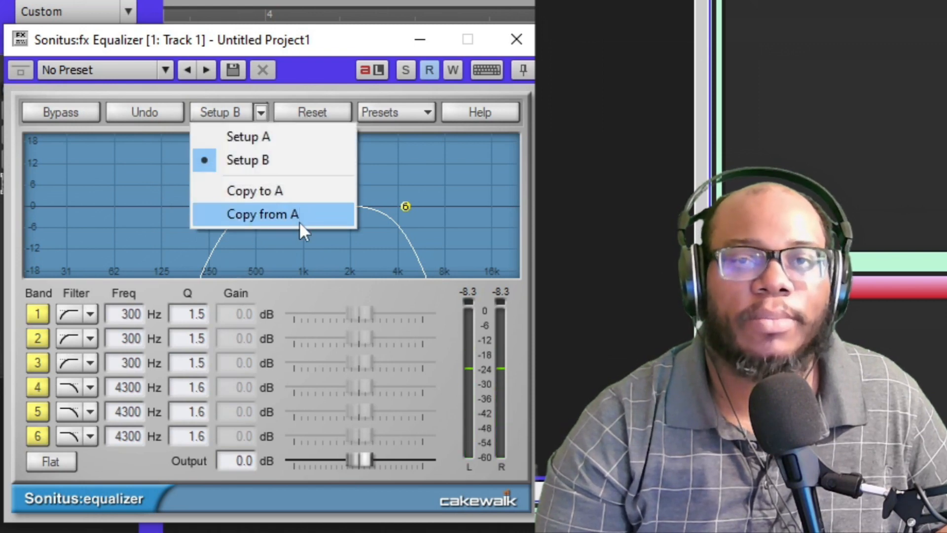
mouse_move(316, 197)
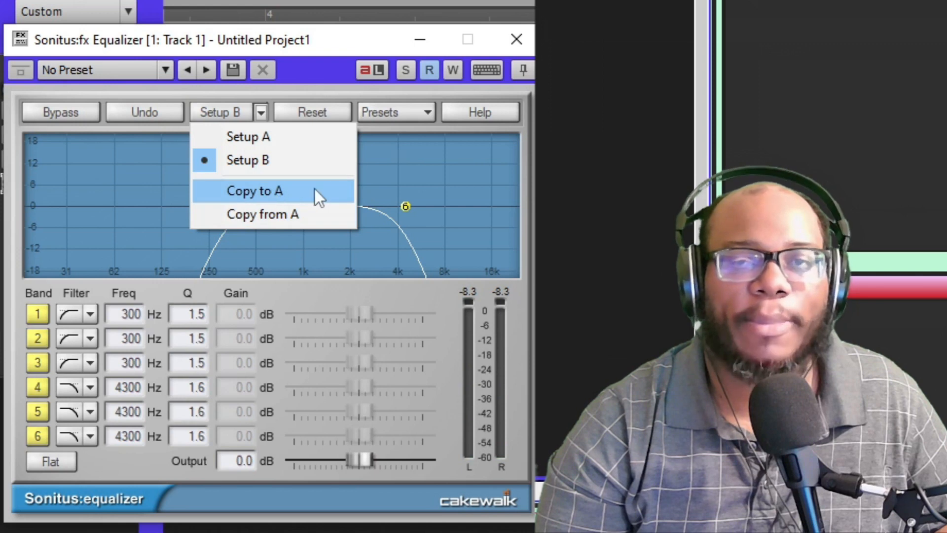
mouse_move(299, 158)
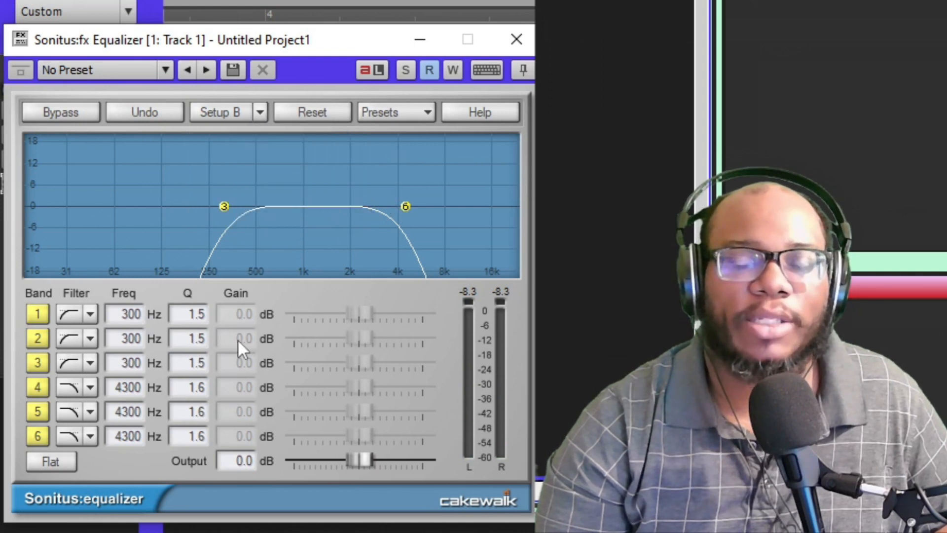
mouse_move(227, 269)
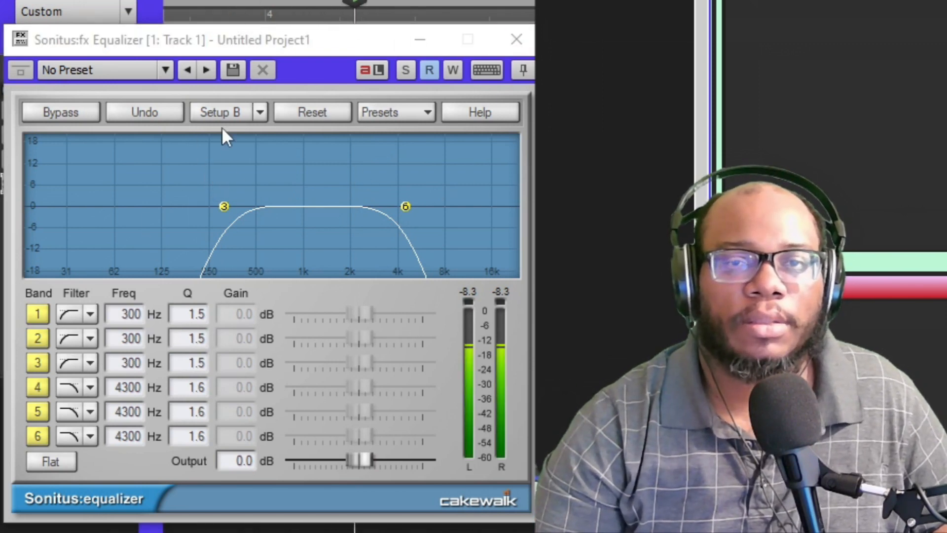
click(220, 111)
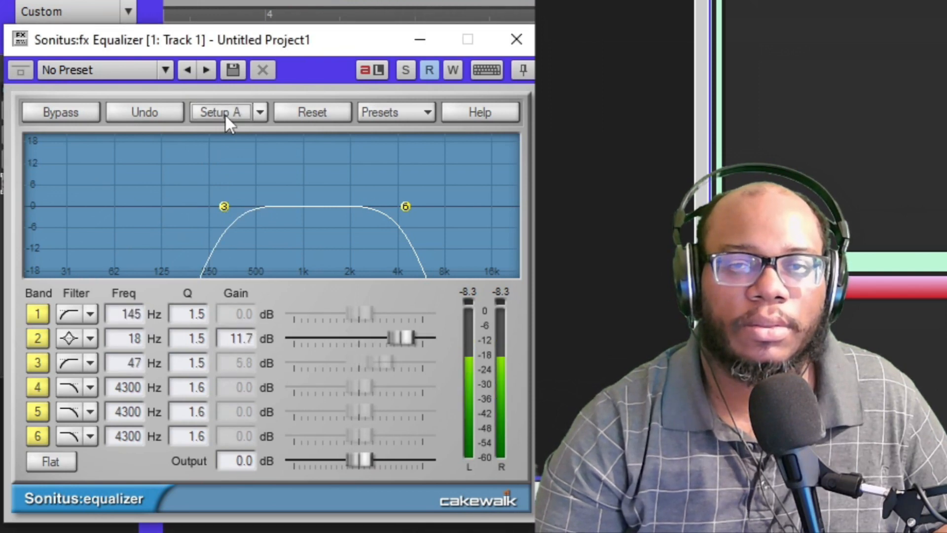
click(220, 111)
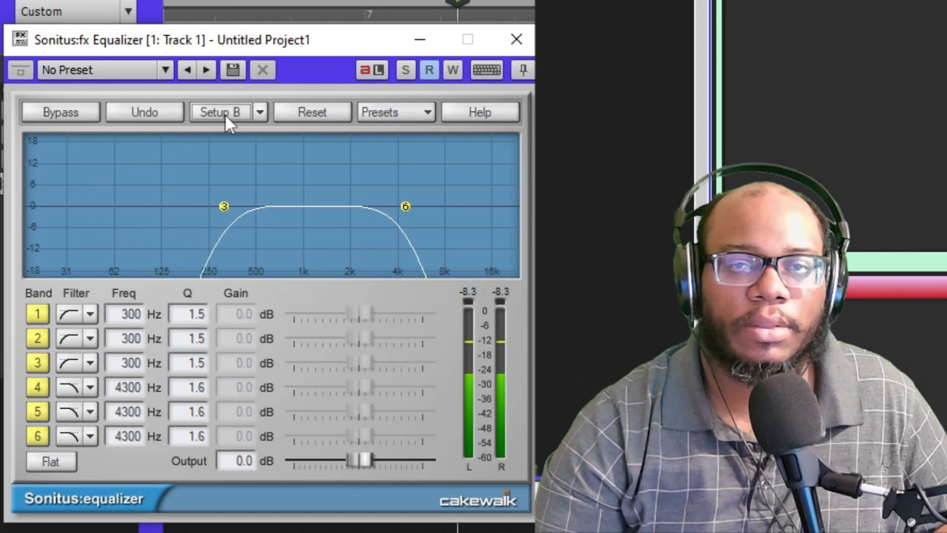
mouse_move(462, 57)
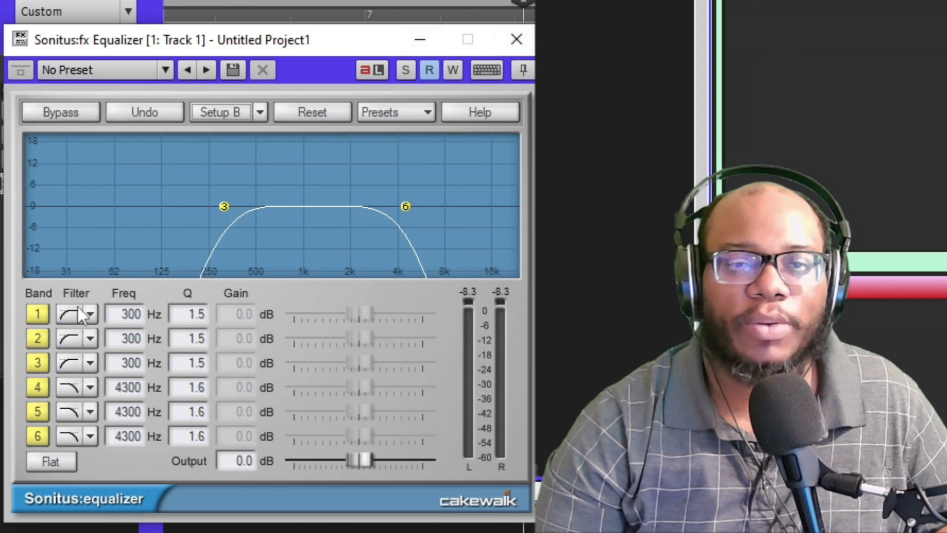
- Switch all bands off, then enable band 1 alone as a Peak/Dip filter at 300 Hz
click(50, 461)
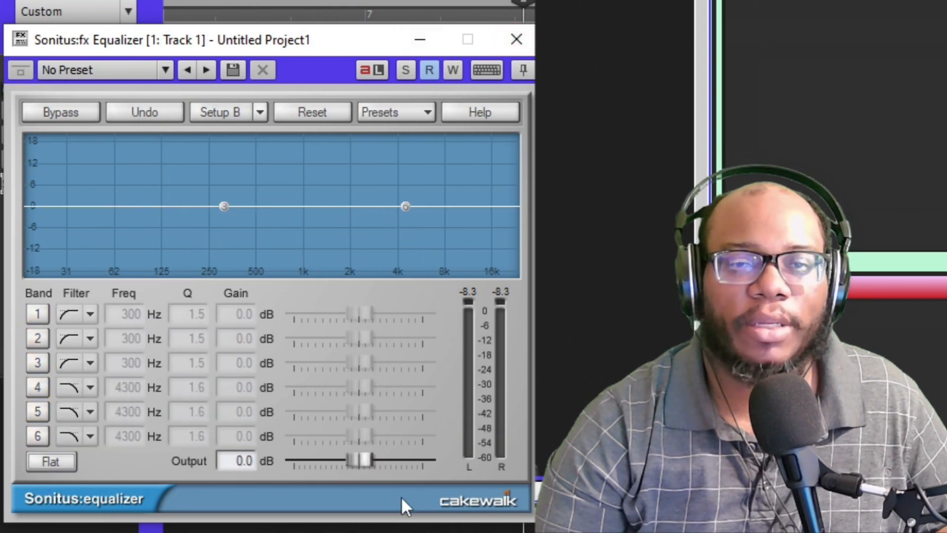
mouse_move(48, 327)
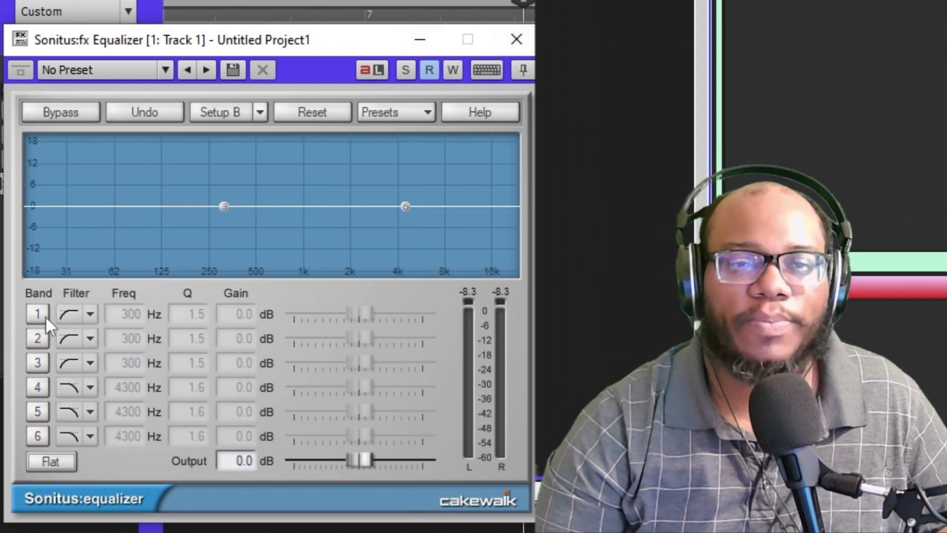
click(37, 314)
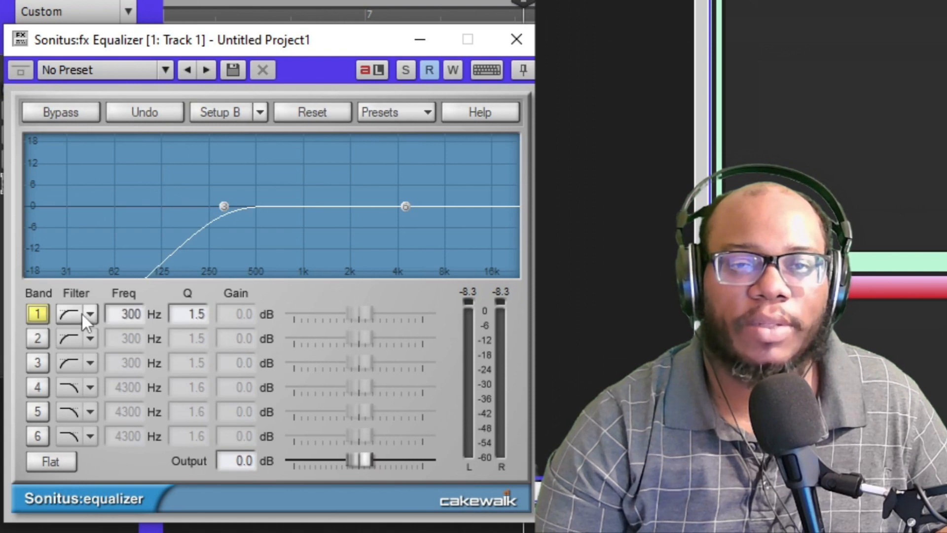
click(91, 314)
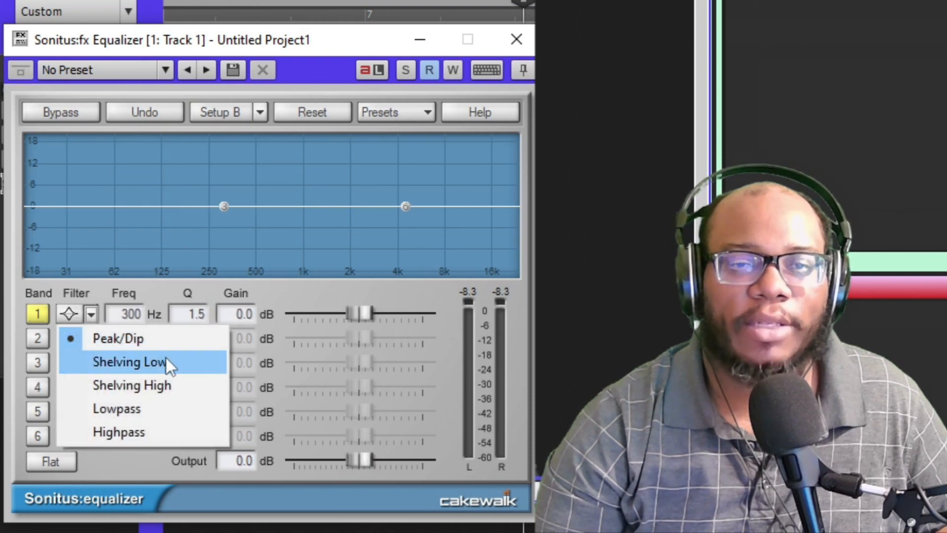
mouse_move(169, 433)
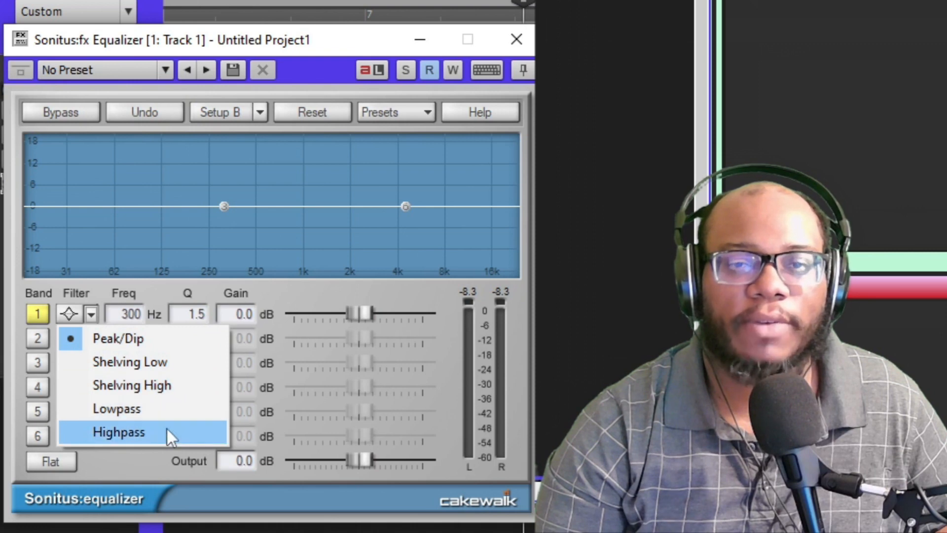
click(118, 432)
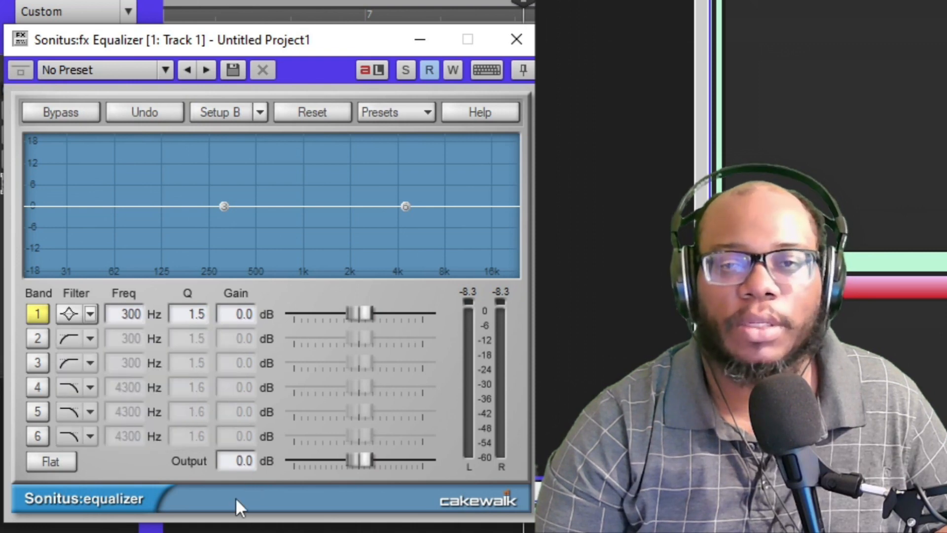
mouse_move(332, 97)
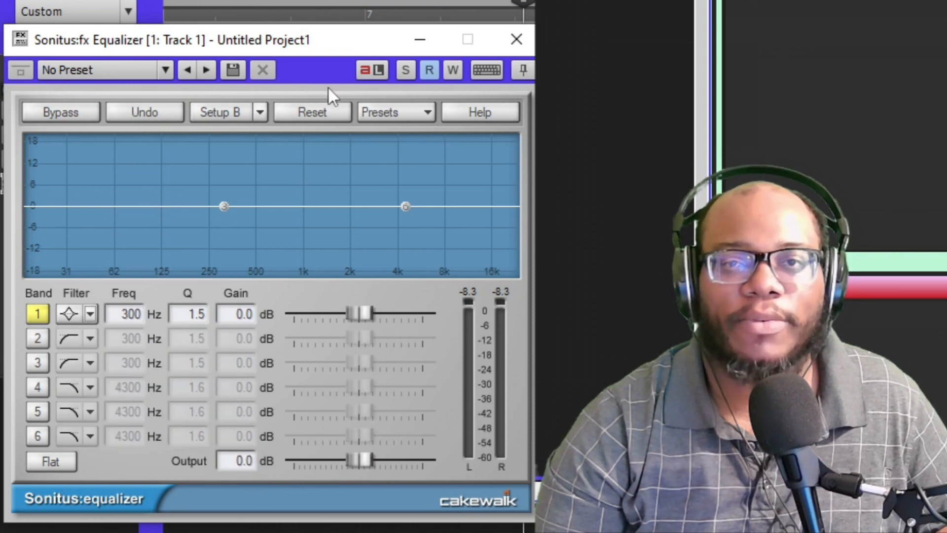
mouse_move(113, 454)
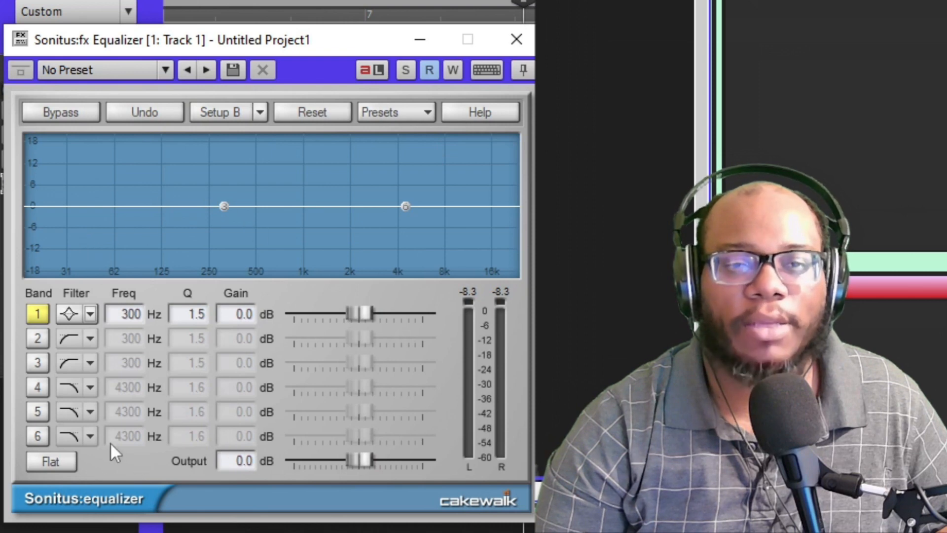
mouse_move(244, 474)
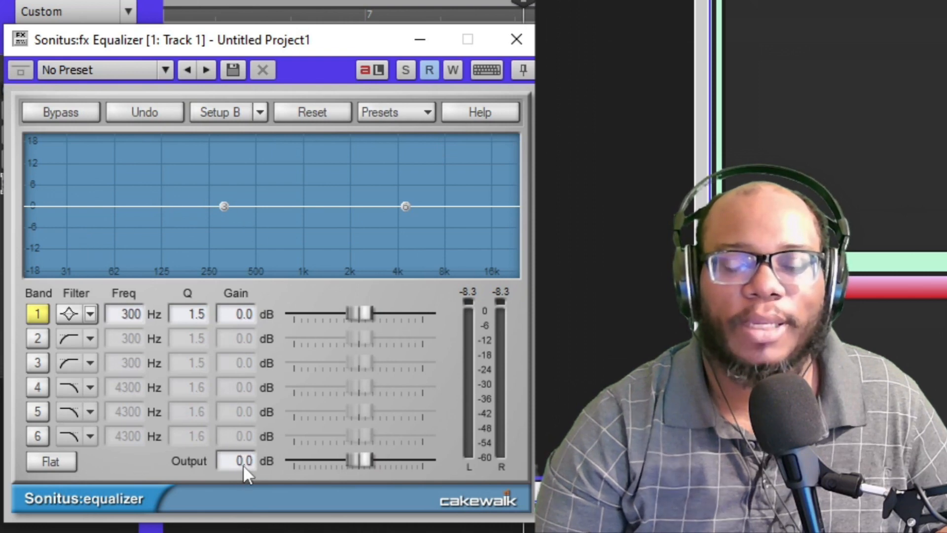
mouse_move(319, 412)
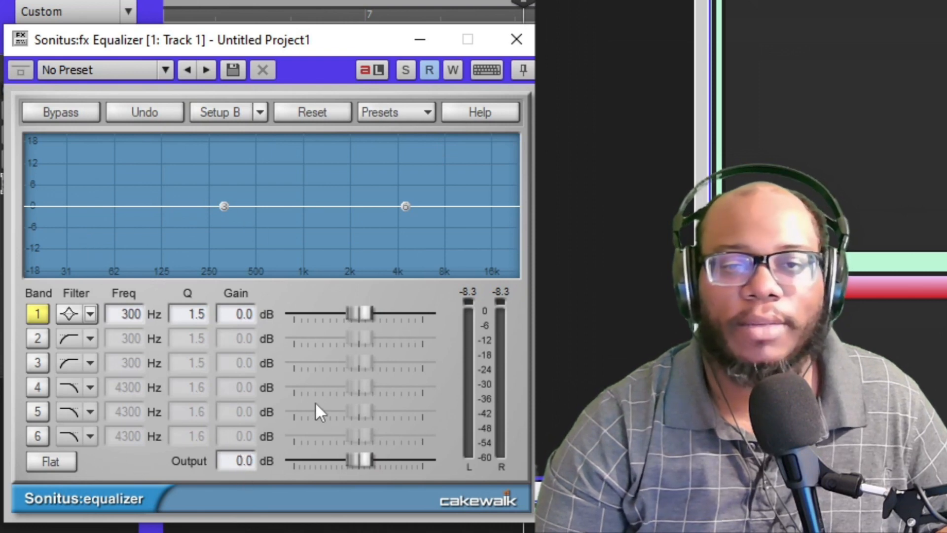
mouse_move(468, 276)
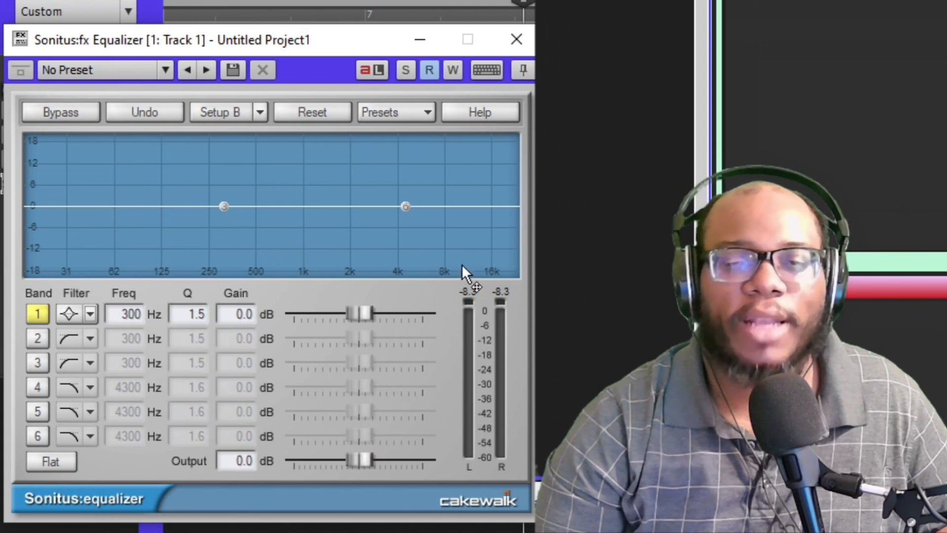
mouse_move(220, 190)
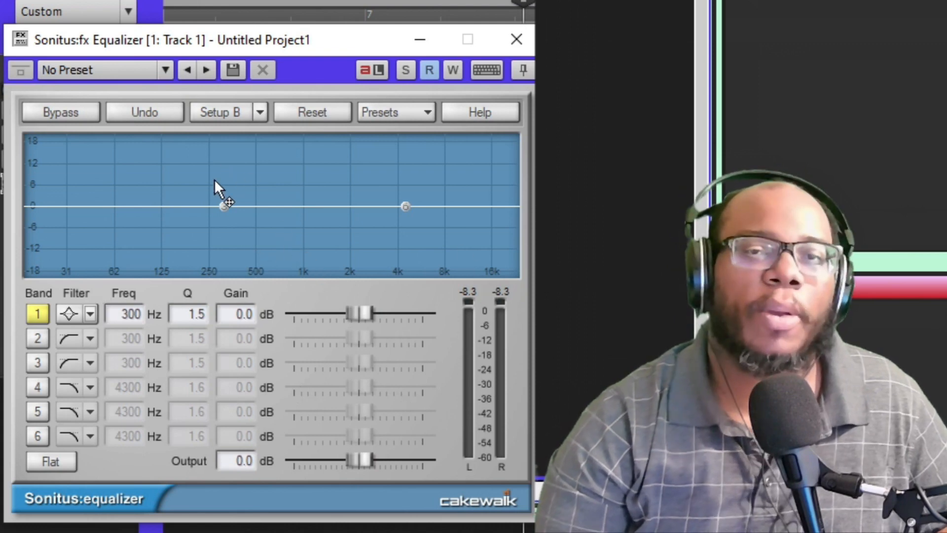
mouse_move(228, 209)
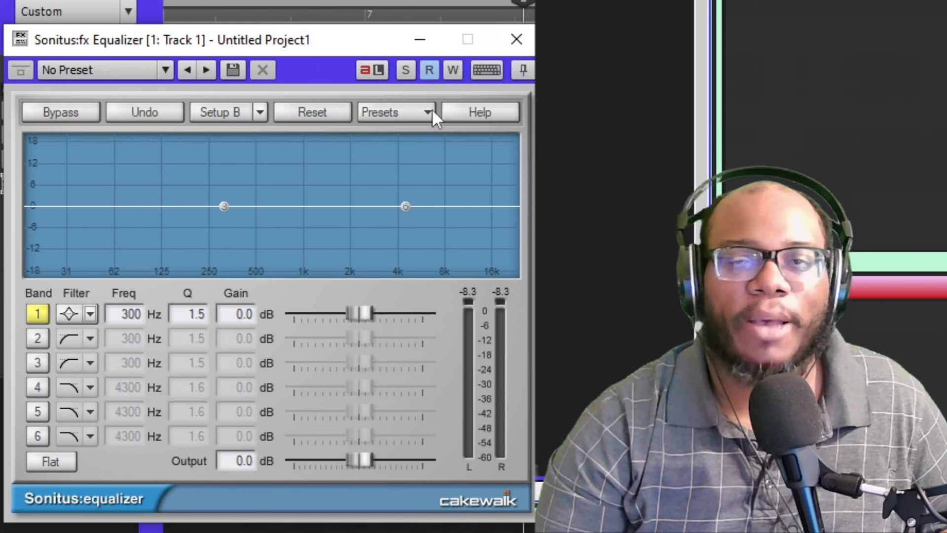
- Show the preset menu with Add Preset, Update Preset and Preset Manager
click(395, 112)
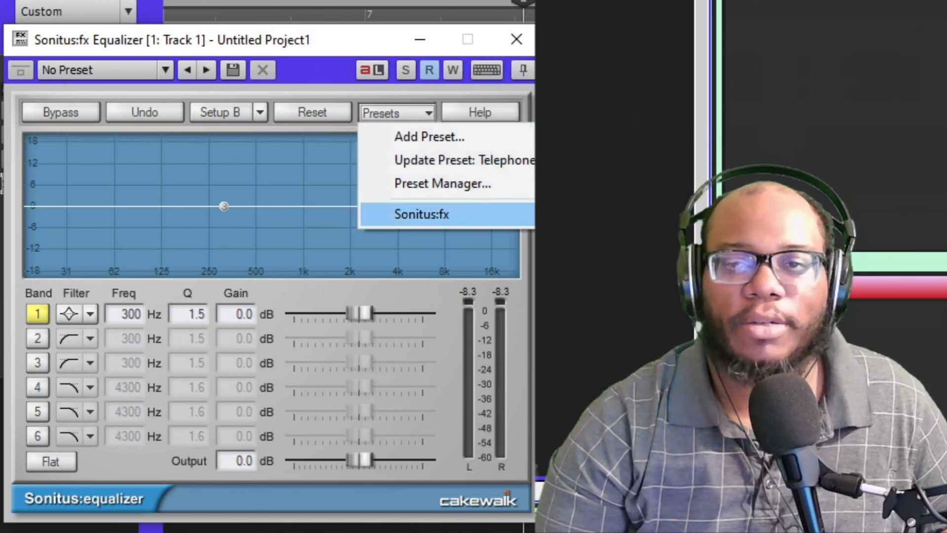
mouse_move(464, 168)
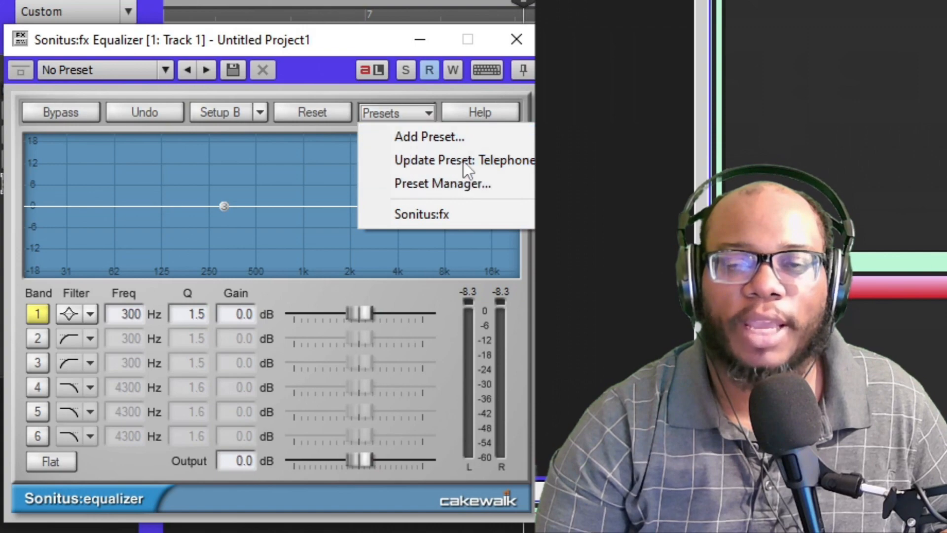
mouse_move(227, 224)
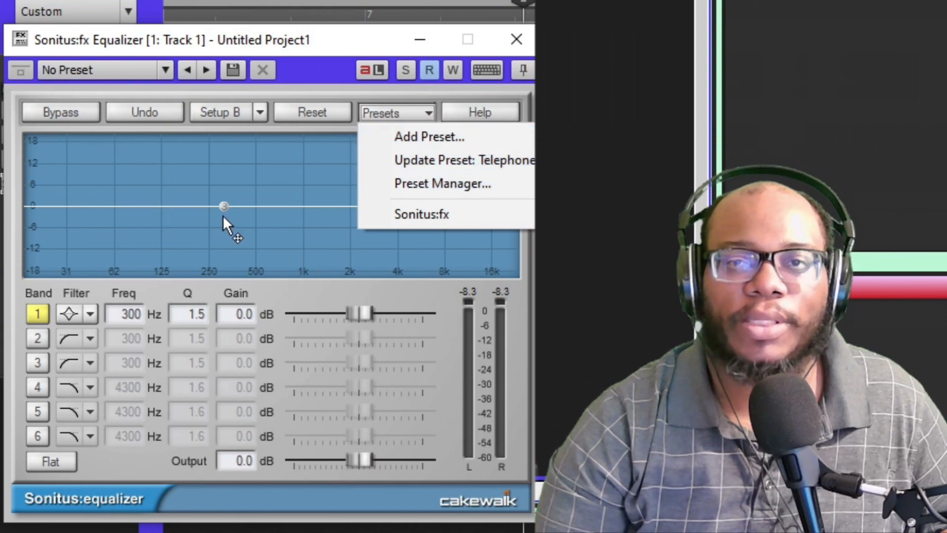